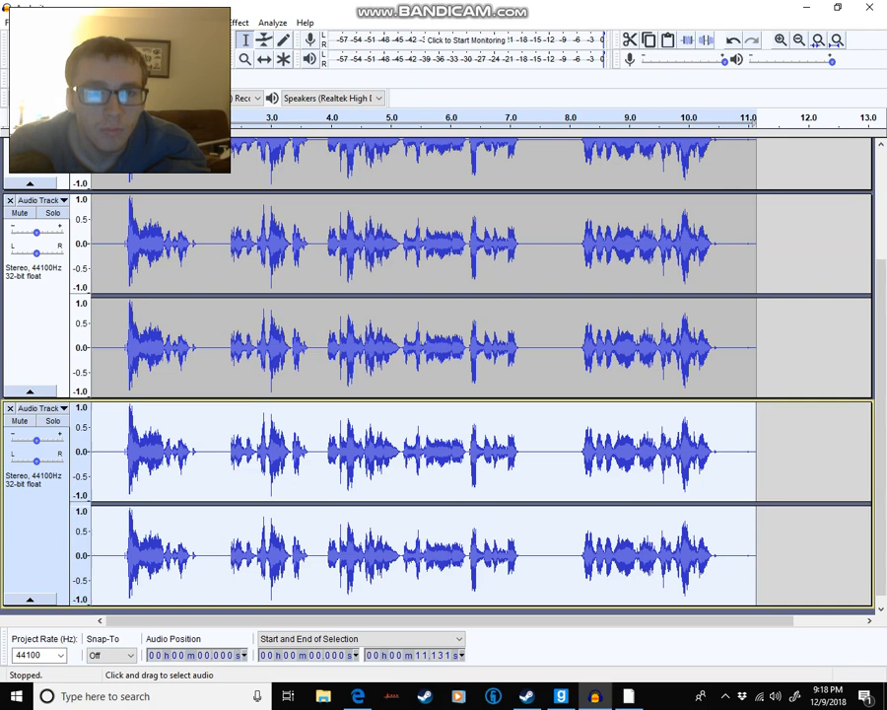
# Apply a +1 semitone Change Pitch to the lower stereo track, tempo unchanged
pyautogui.click(237, 22)
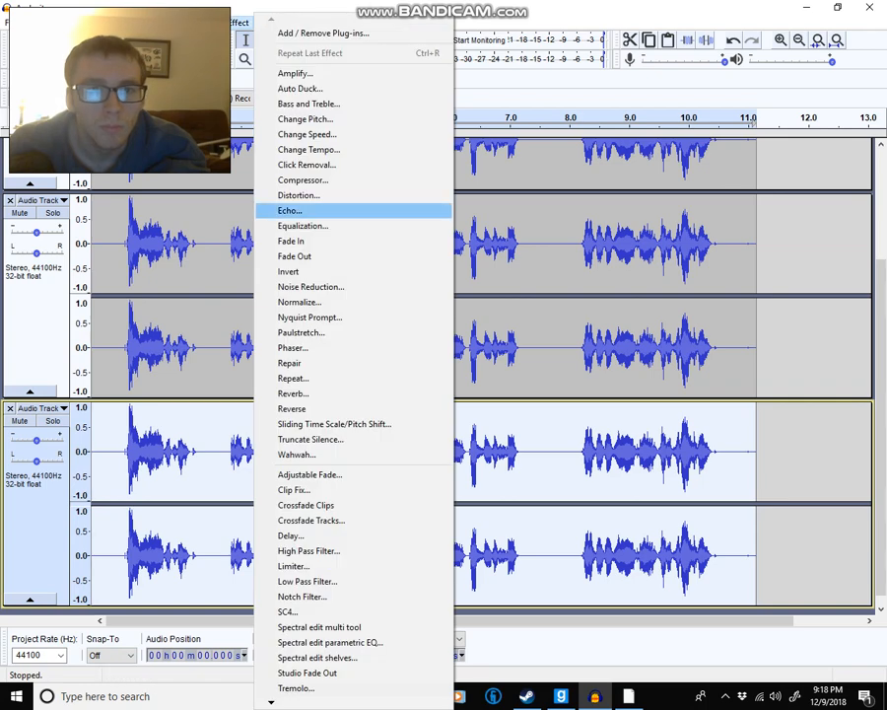
pyautogui.moveTo(305, 118)
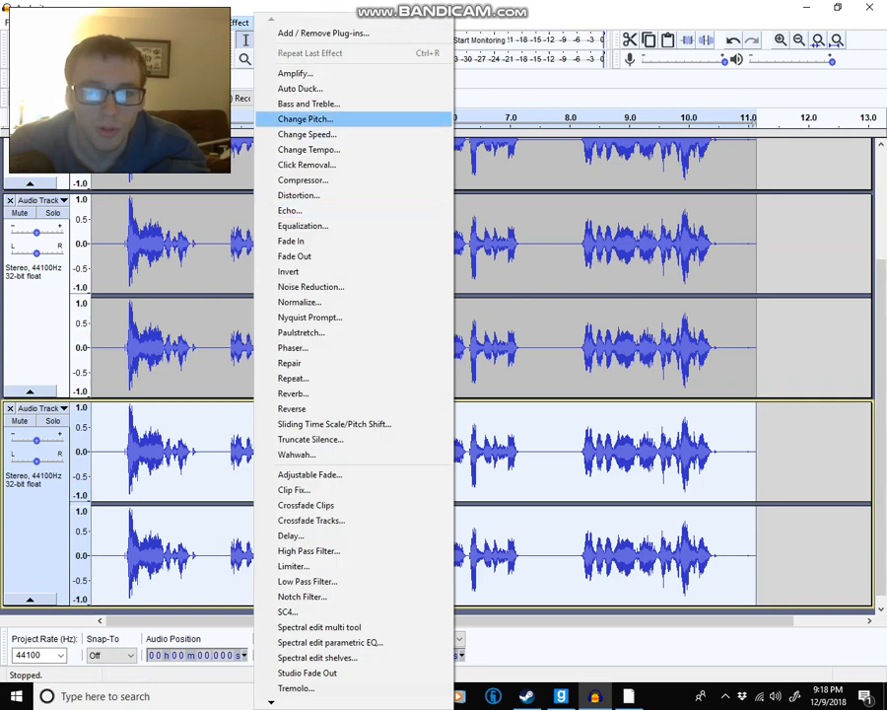
pyautogui.click(306, 118)
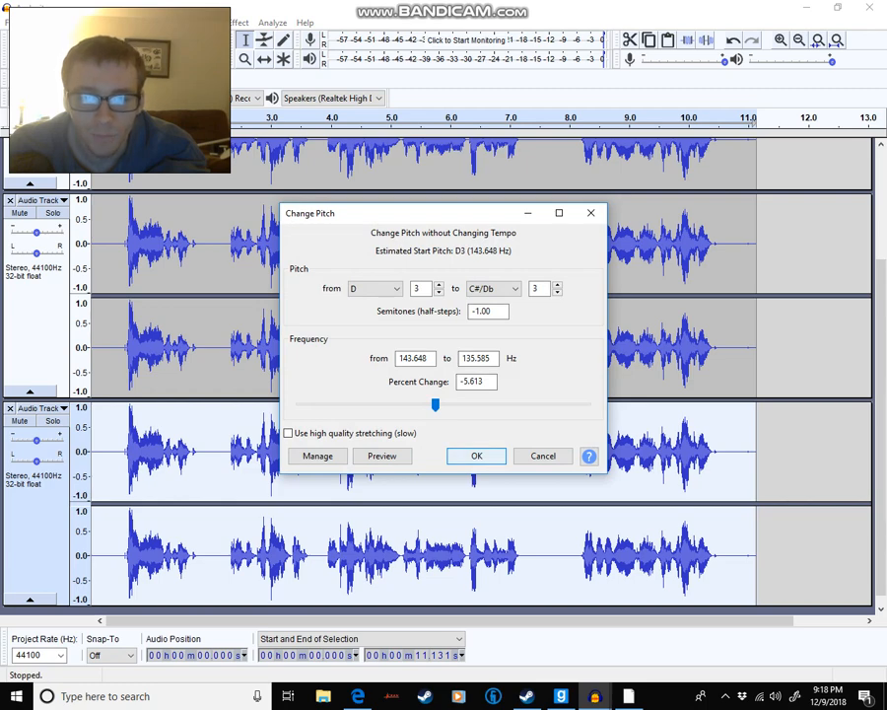
pyautogui.click(475, 455)
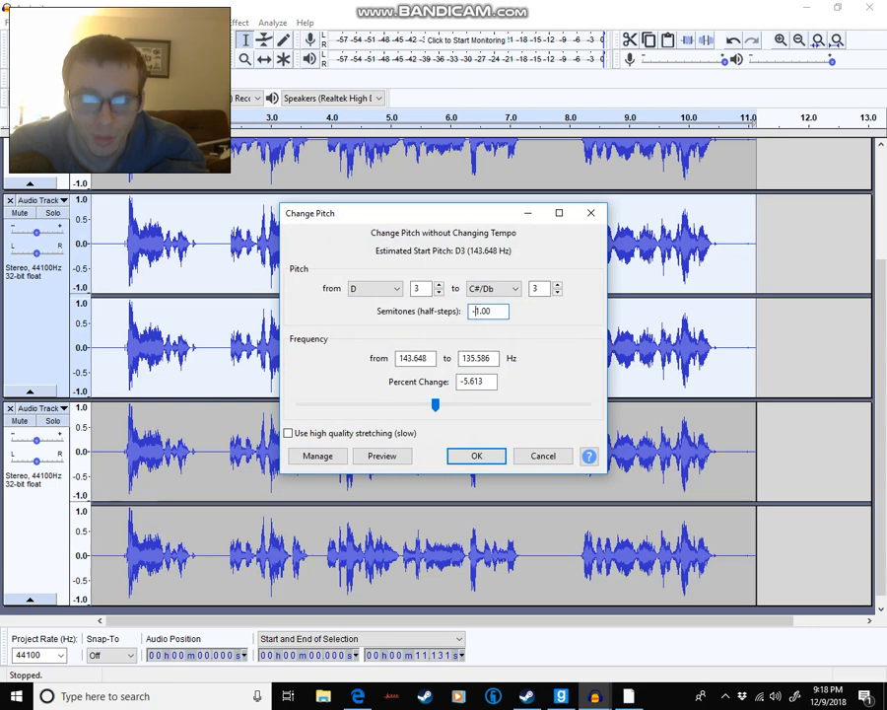
pyautogui.moveTo(433, 404); pyautogui.dragTo(449, 404)
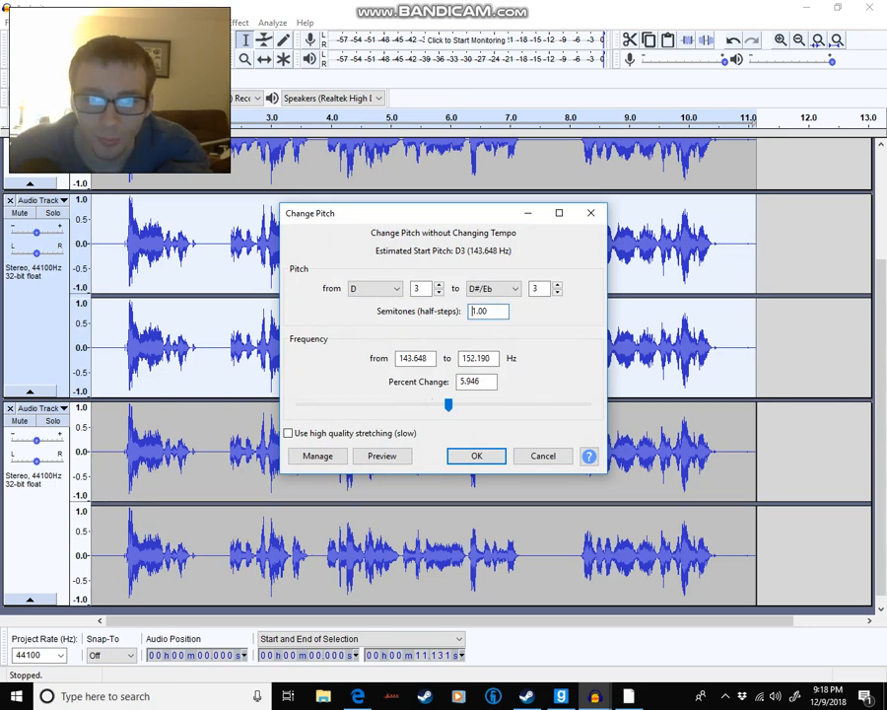
pyautogui.click(475, 455)
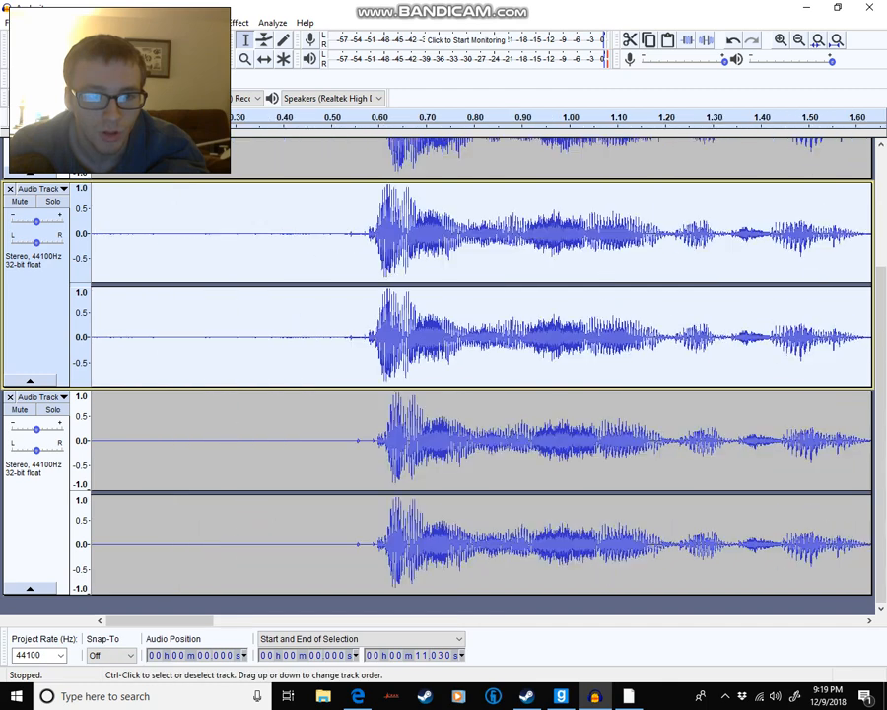
# Select the lower stereo track via its control panel for the next edit
pyautogui.click(780, 39)
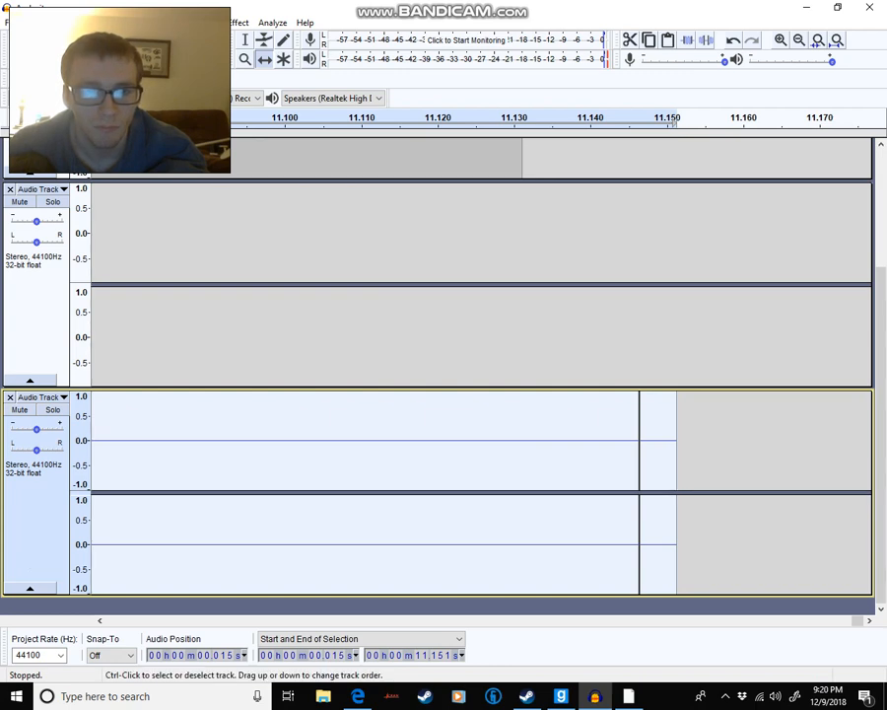
# Apply a +2 semitone Change Pitch to the selected lower track
pyautogui.click(237, 22)
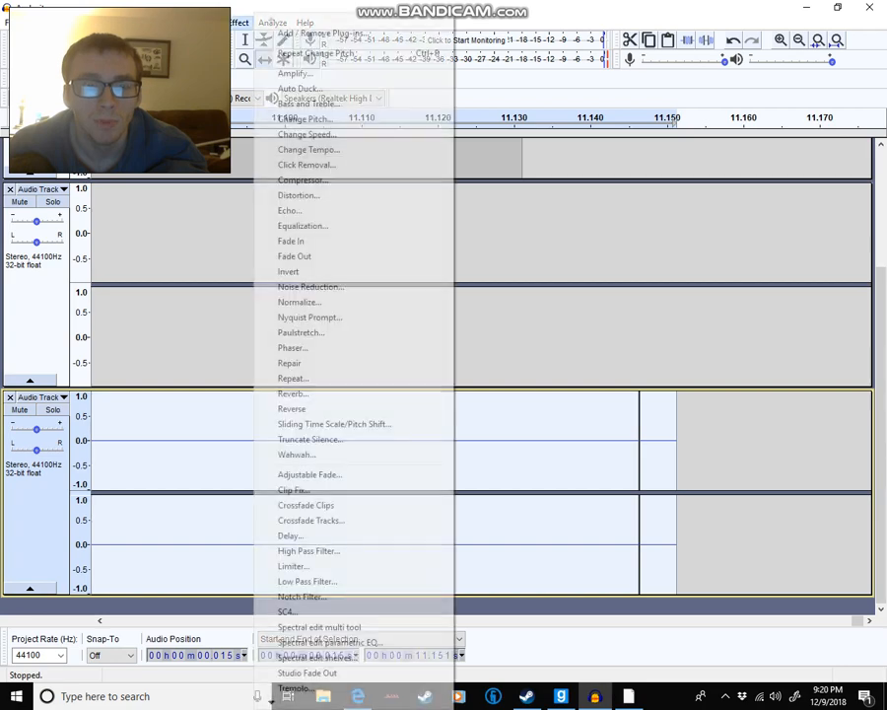
pyautogui.moveTo(305, 118)
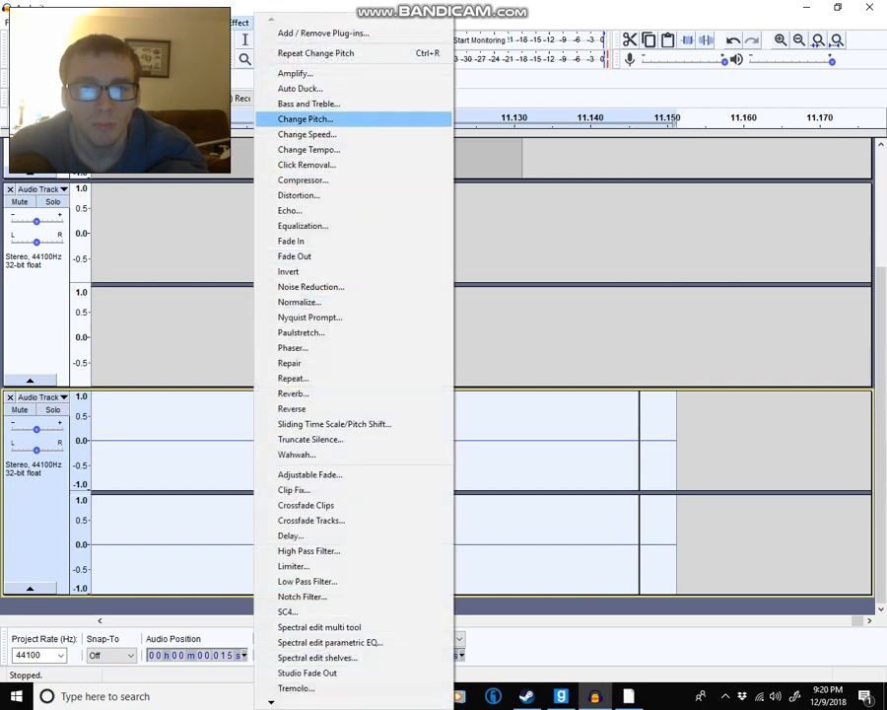
pyautogui.click(303, 118)
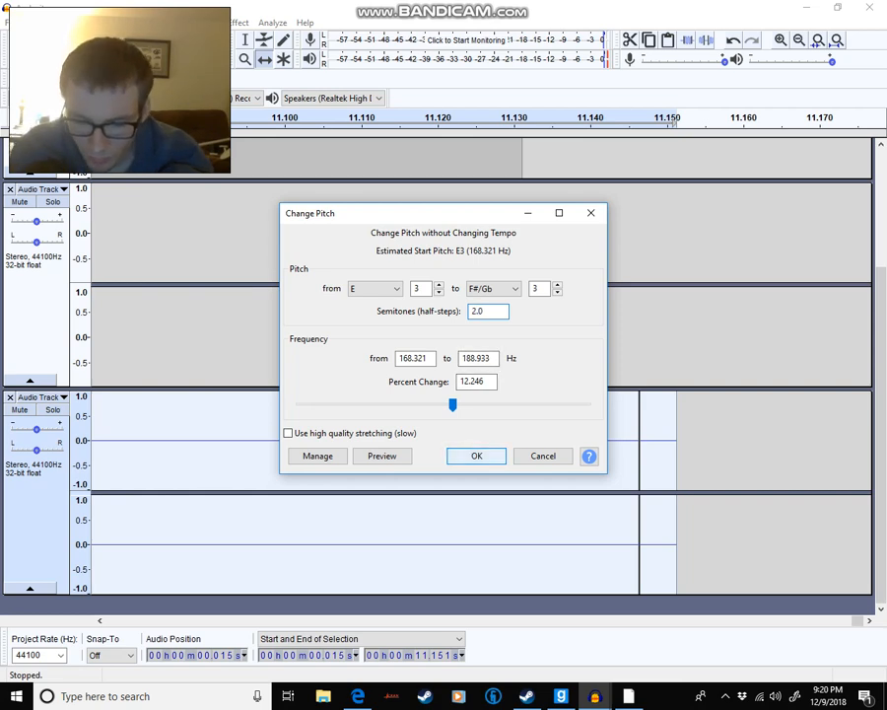
pyautogui.click(475, 455)
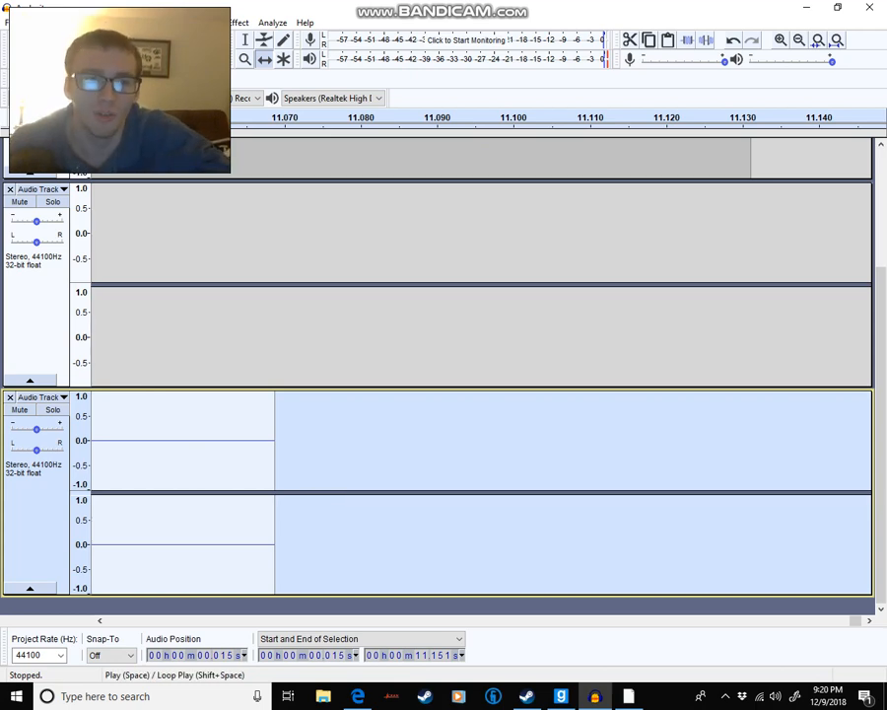
# Load the other, longer speech recording as a single stereo track
pyautogui.click(15, 22)
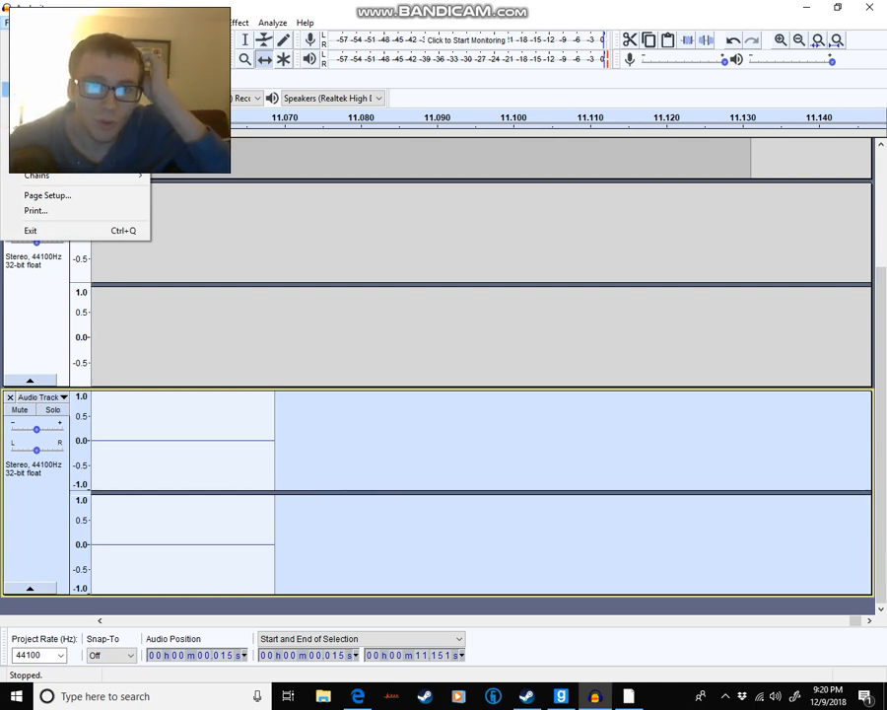
pyautogui.click(31, 229)
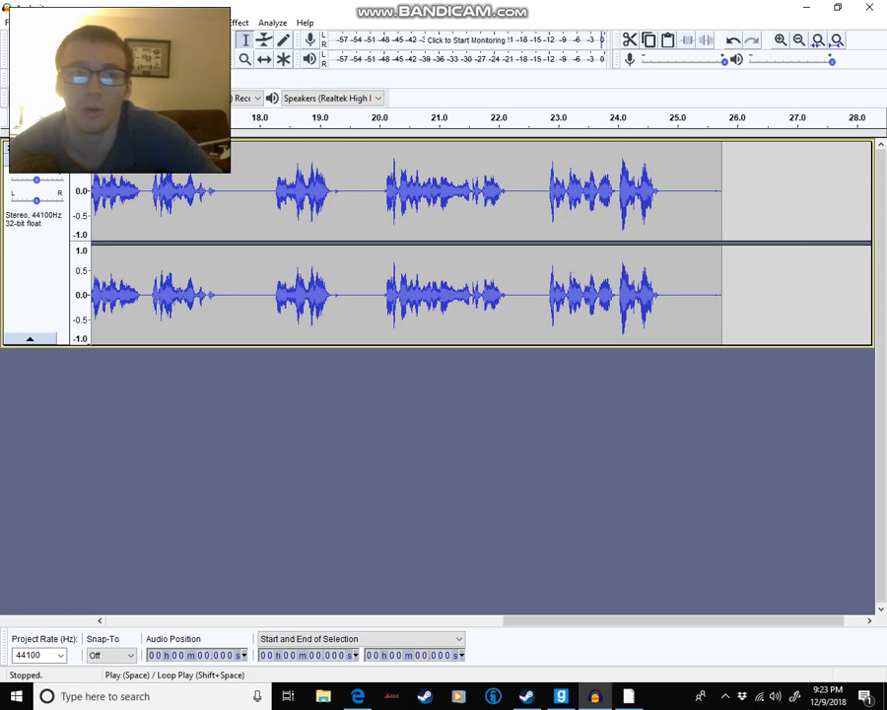
# Play back the longer speech recording to audition it
pyautogui.press('space')
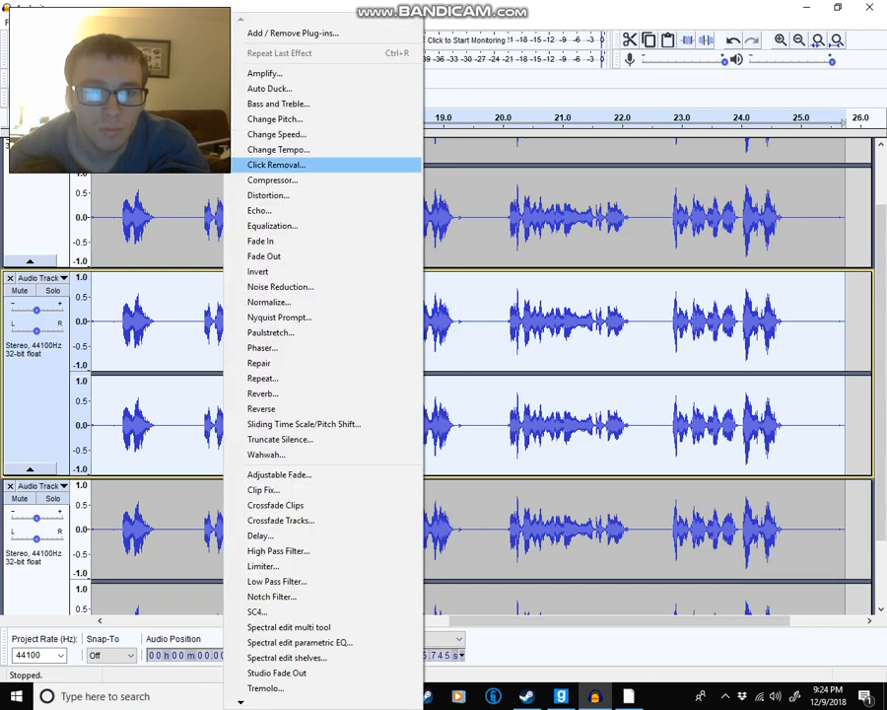
# Pitch one duplicate down -1 semitone and the next down -1.5 semitones
pyautogui.click(276, 119)
pyautogui.write('-1')
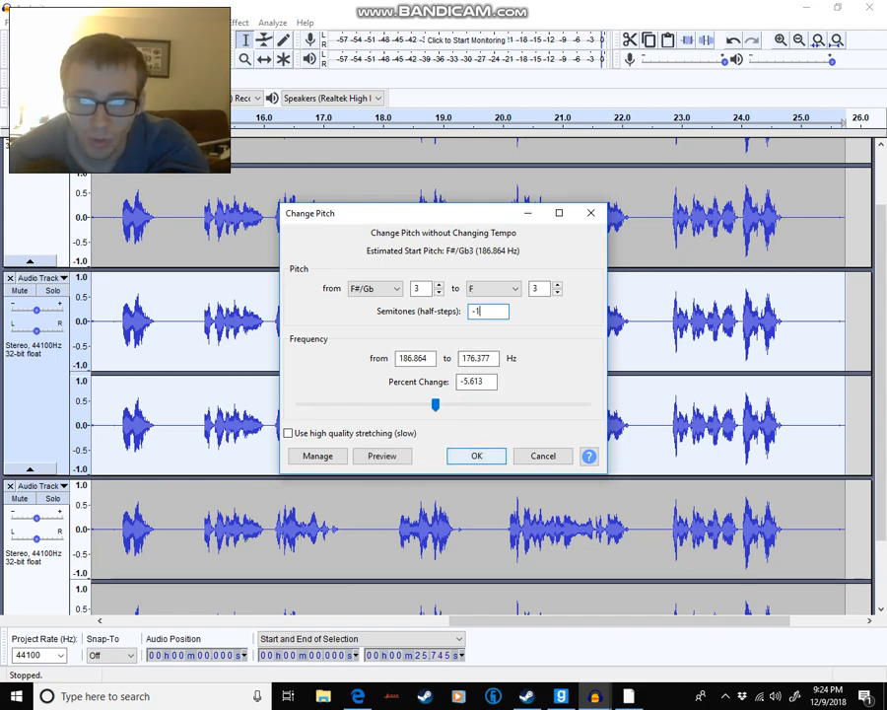
pyautogui.click(475, 455)
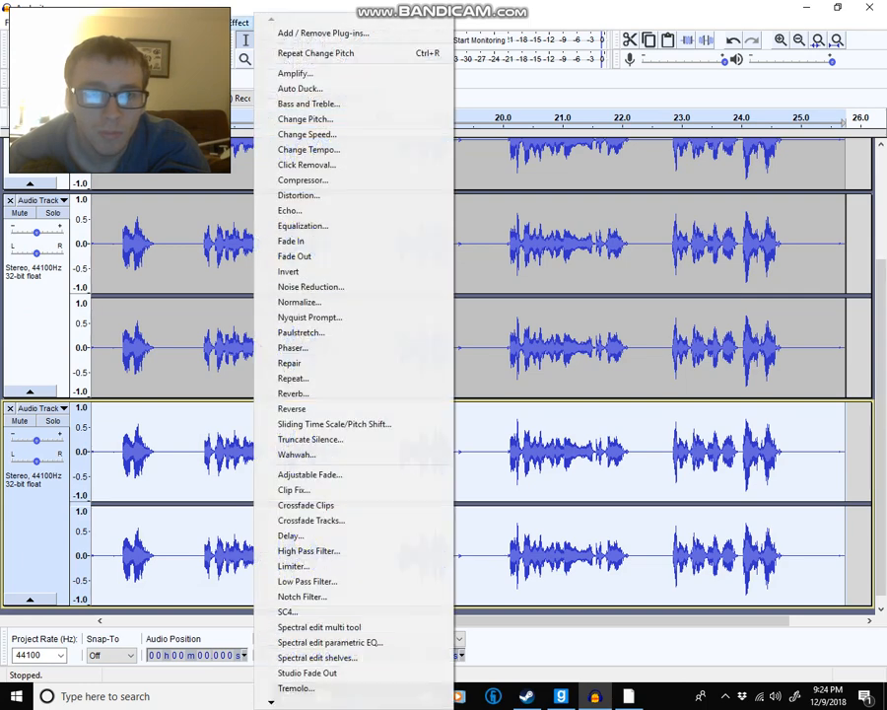
pyautogui.click(305, 119)
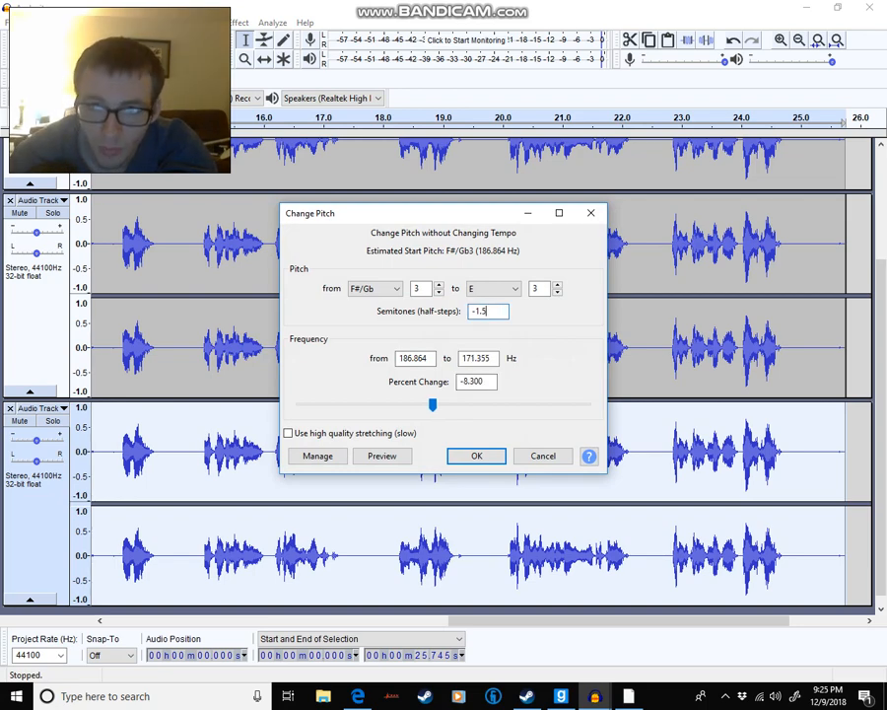
pyautogui.click(475, 455)
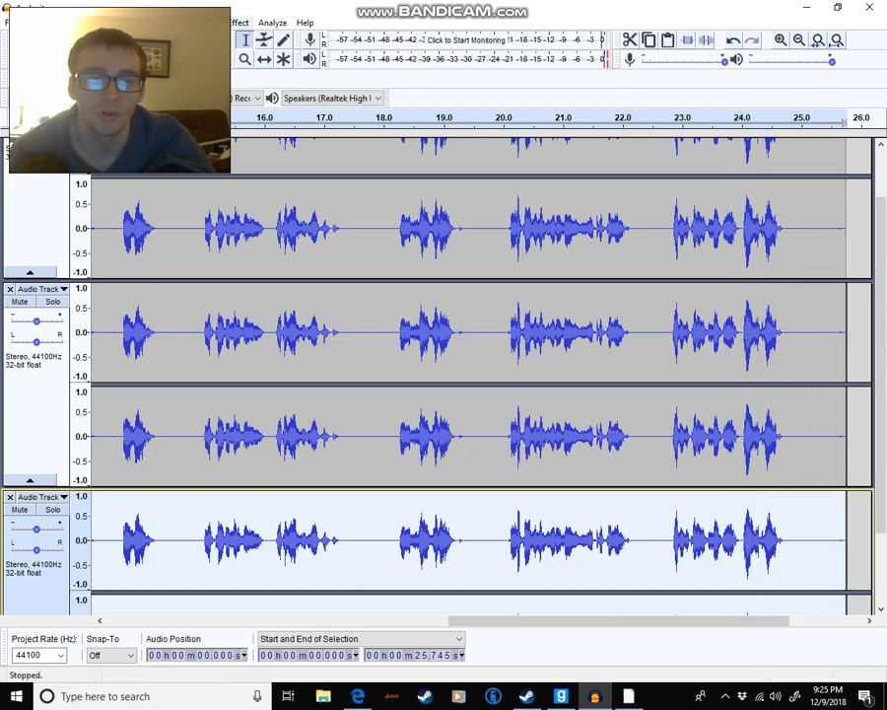
pyautogui.click(215, 22)
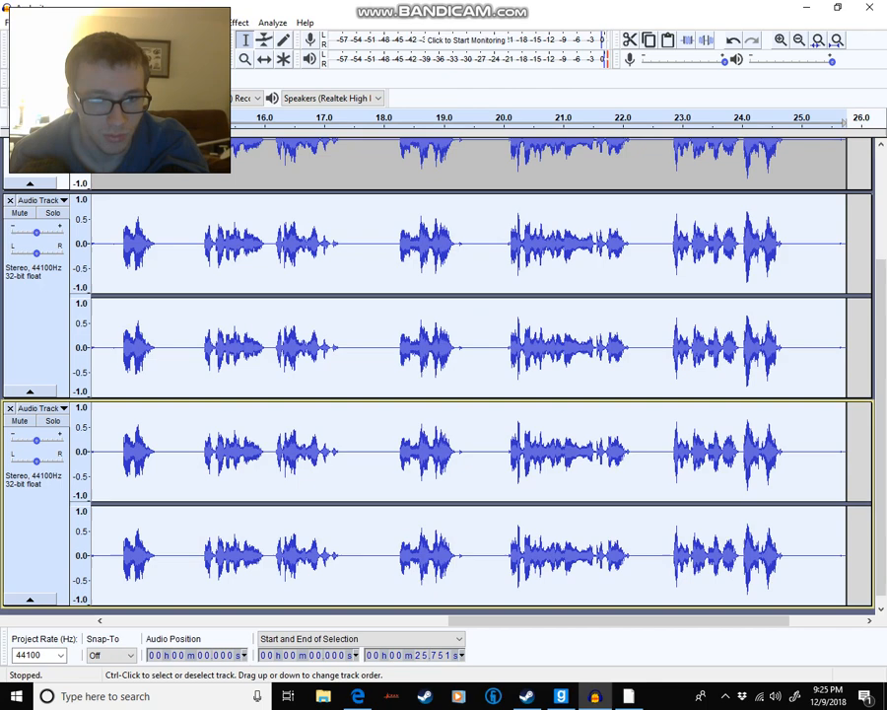
pyautogui.click(234, 22)
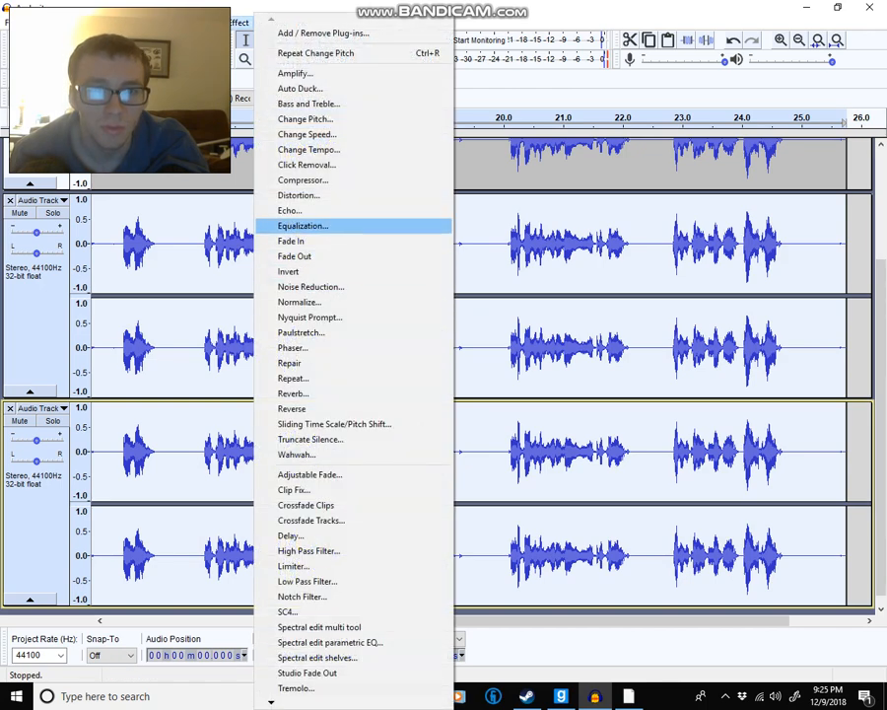
pyautogui.moveTo(306, 119)
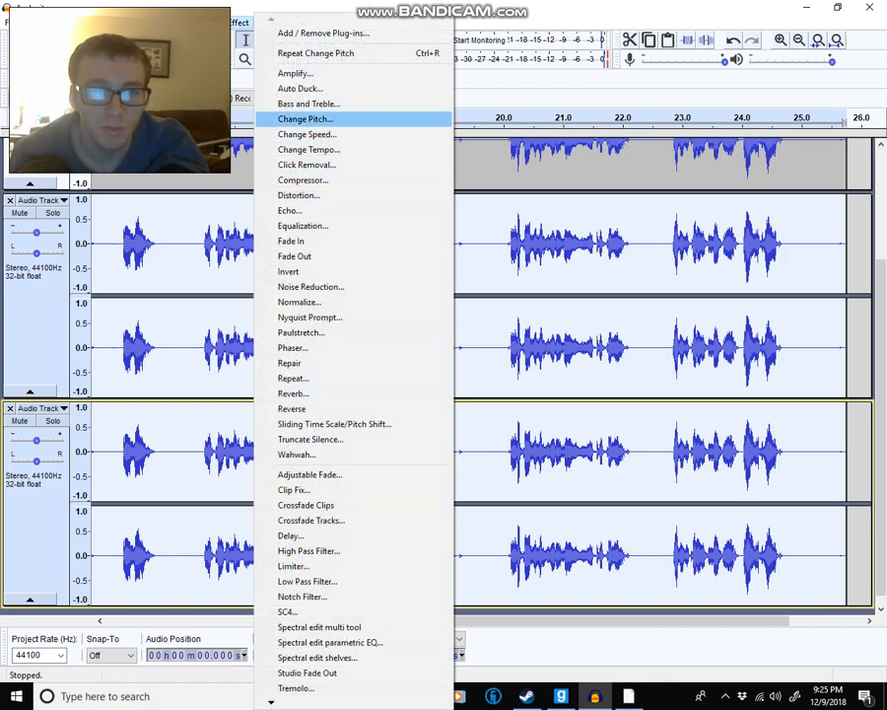
# Apply a -0.5 semitone Change Pitch to a third duplicate track
pyautogui.click(305, 118)
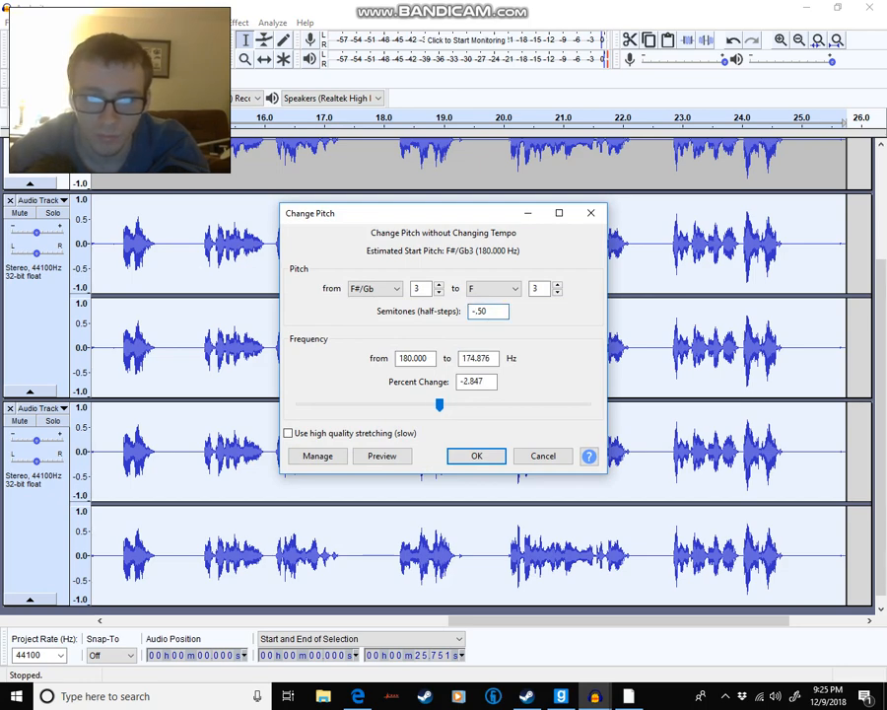
pyautogui.click(475, 456)
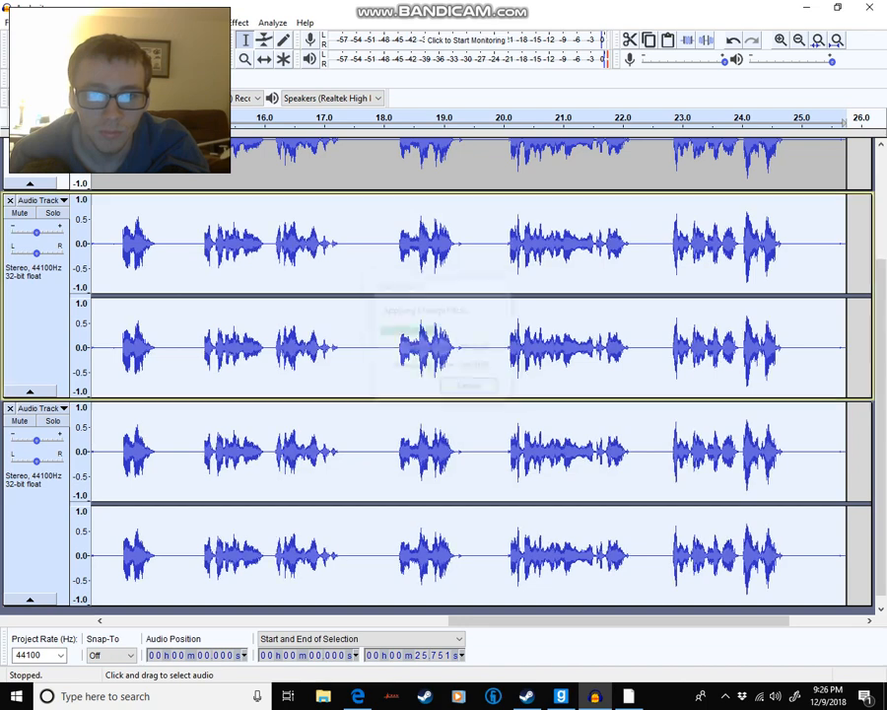